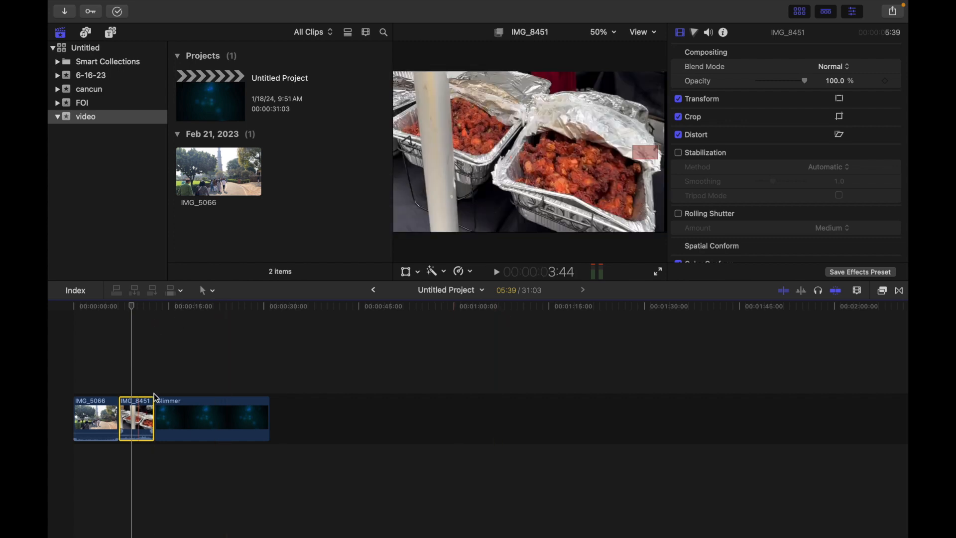
# Step: Switch the viewer's transform mode to Distort for clip IMG_8451
pyautogui.click(408, 271)
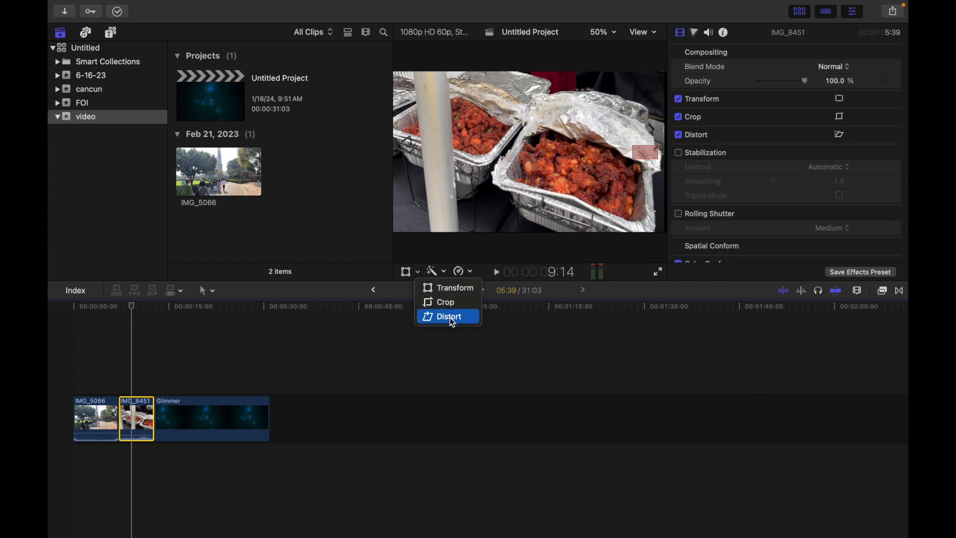
pyautogui.click(449, 316)
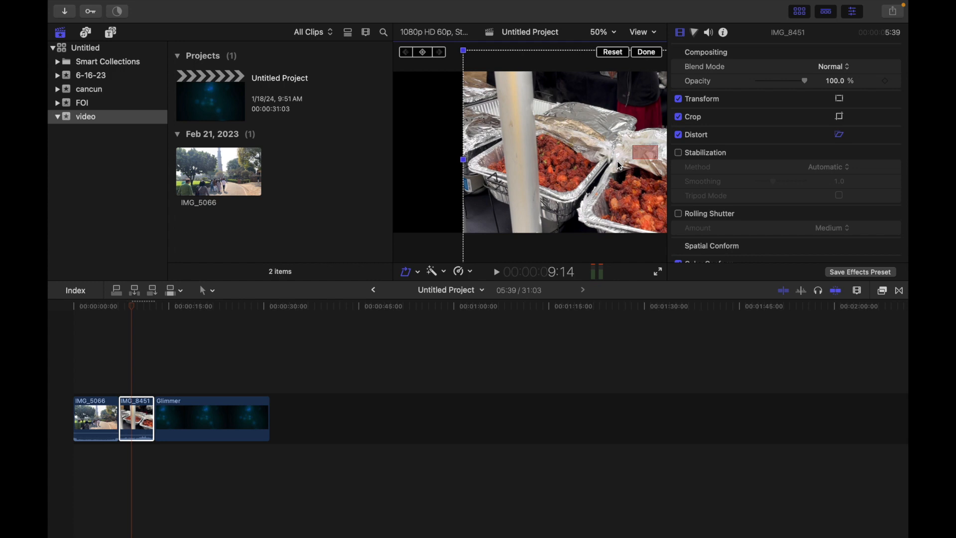
pyautogui.moveTo(639, 153)
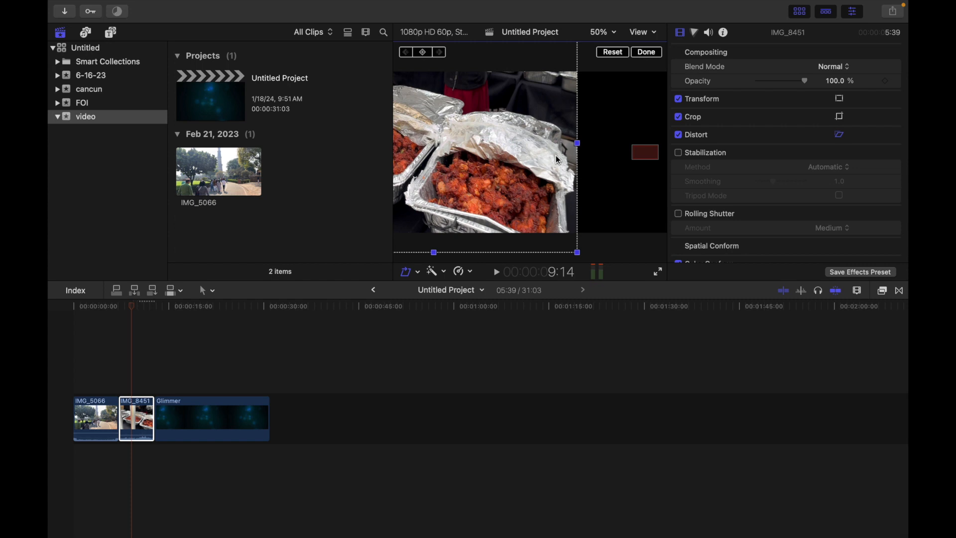
# Step: Drag a corner handle down to skew IMG_8451 into perspective, then commit with Done
pyautogui.moveTo(577, 143); pyautogui.dragTo(576, 252)
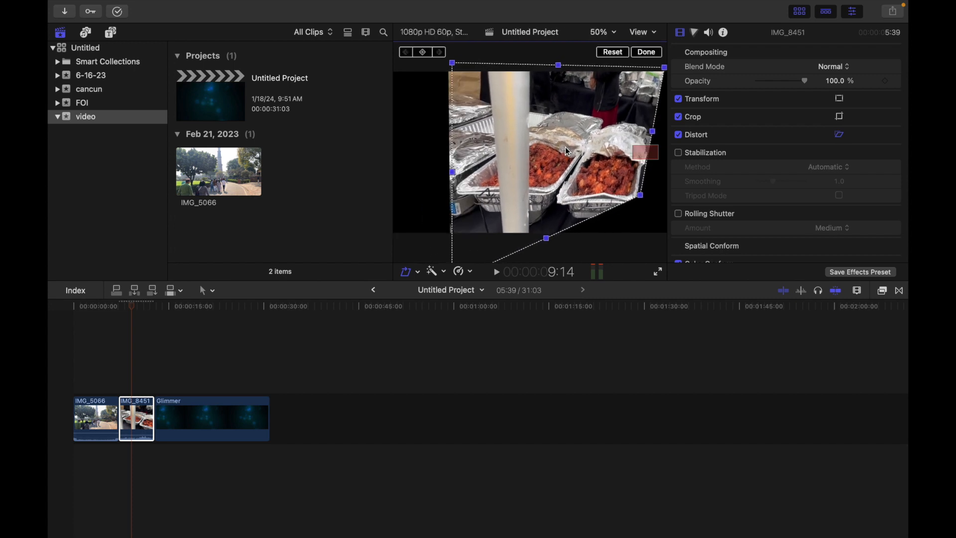
pyautogui.click(646, 52)
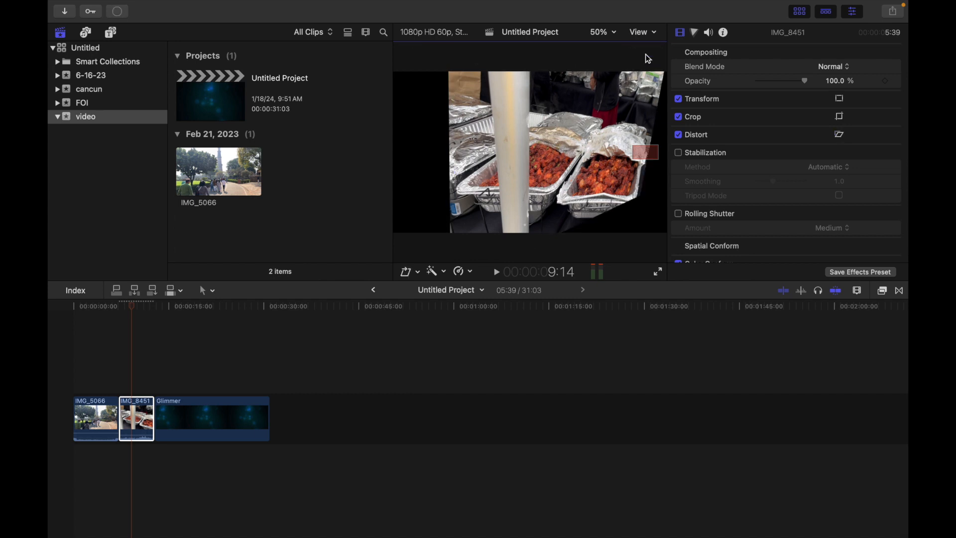